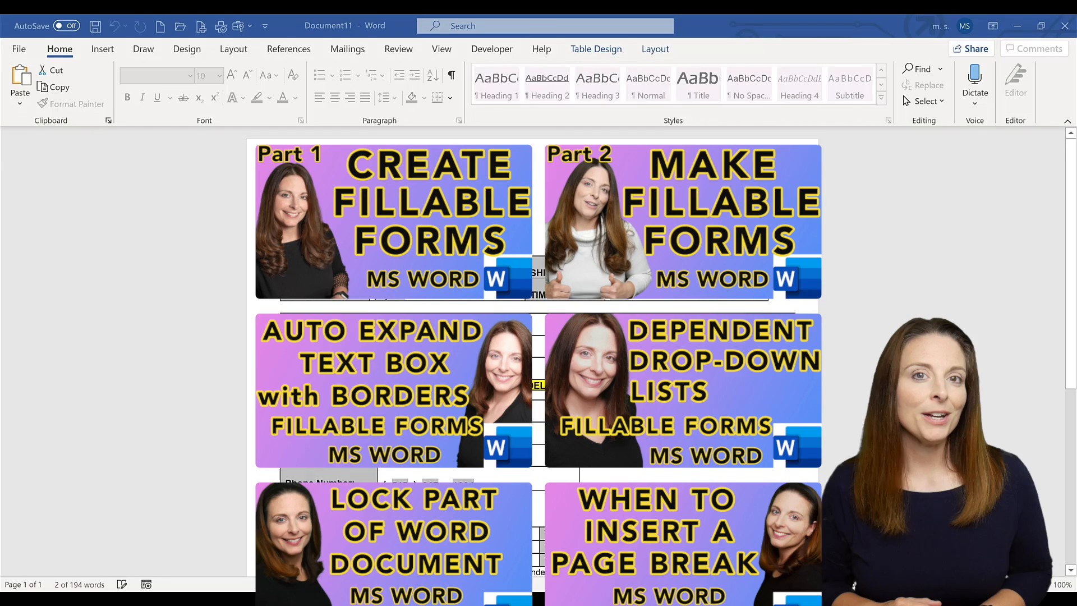
# Review the filled sample form and switch to the Document10 window with the blank form
pyautogui.scroll(-3)
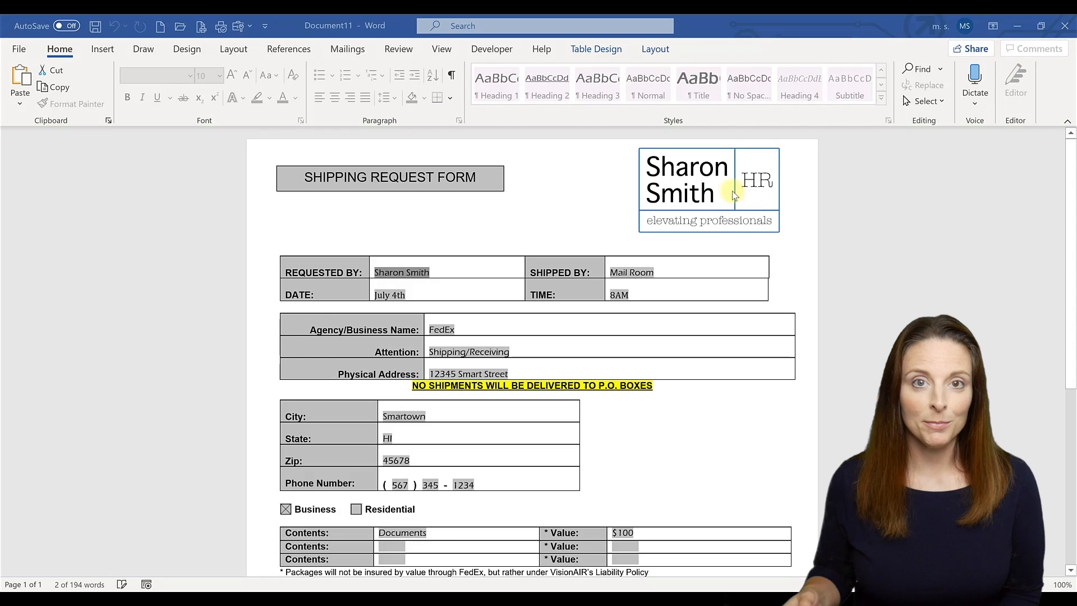
pyautogui.moveTo(644, 36)
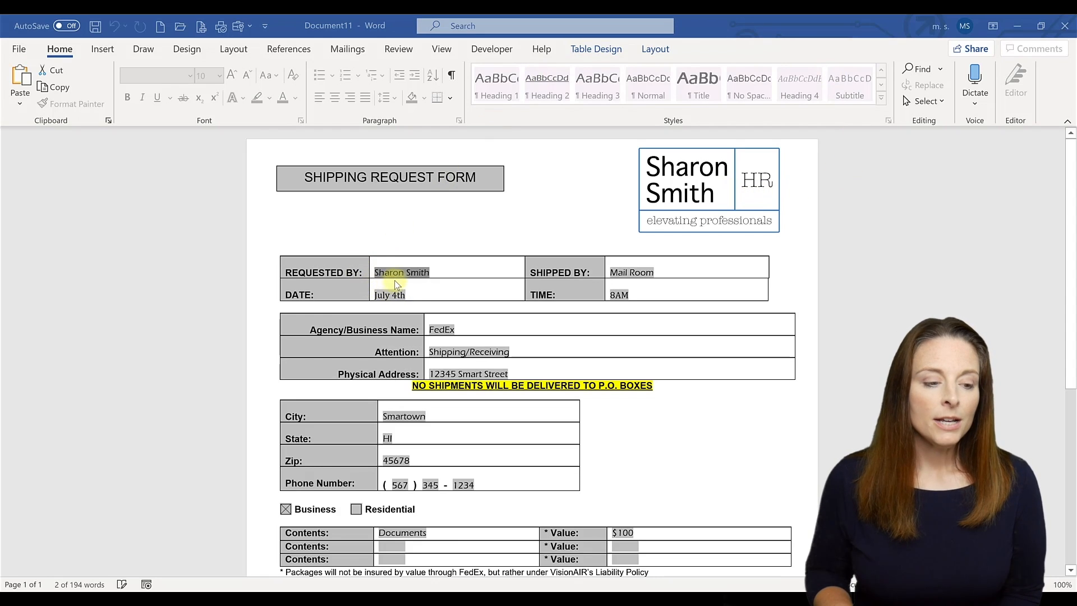
pyautogui.moveTo(575, 330)
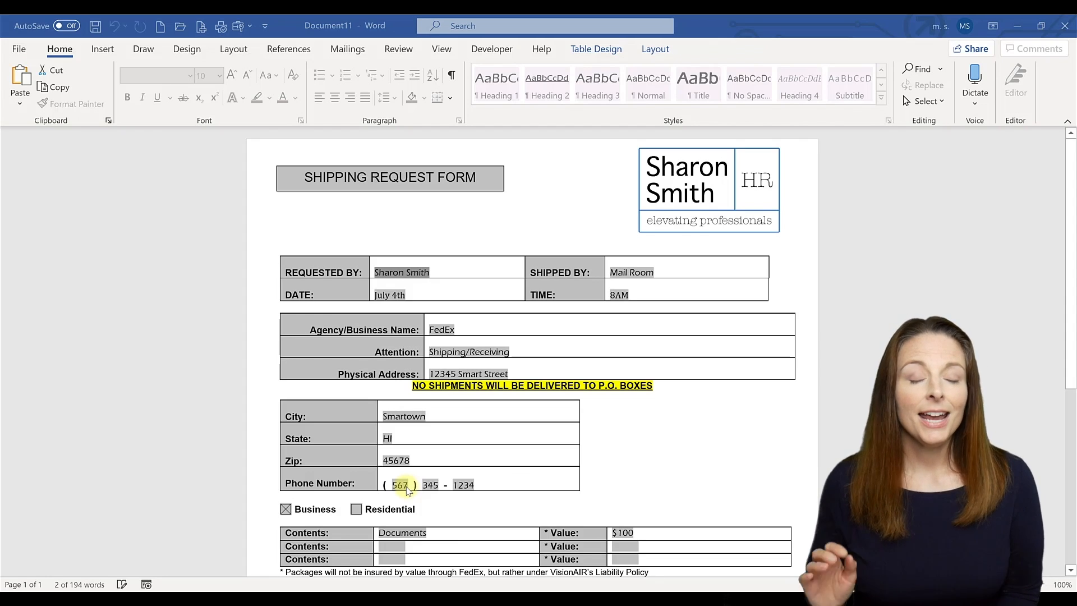
pyautogui.doubleClick(463, 484)
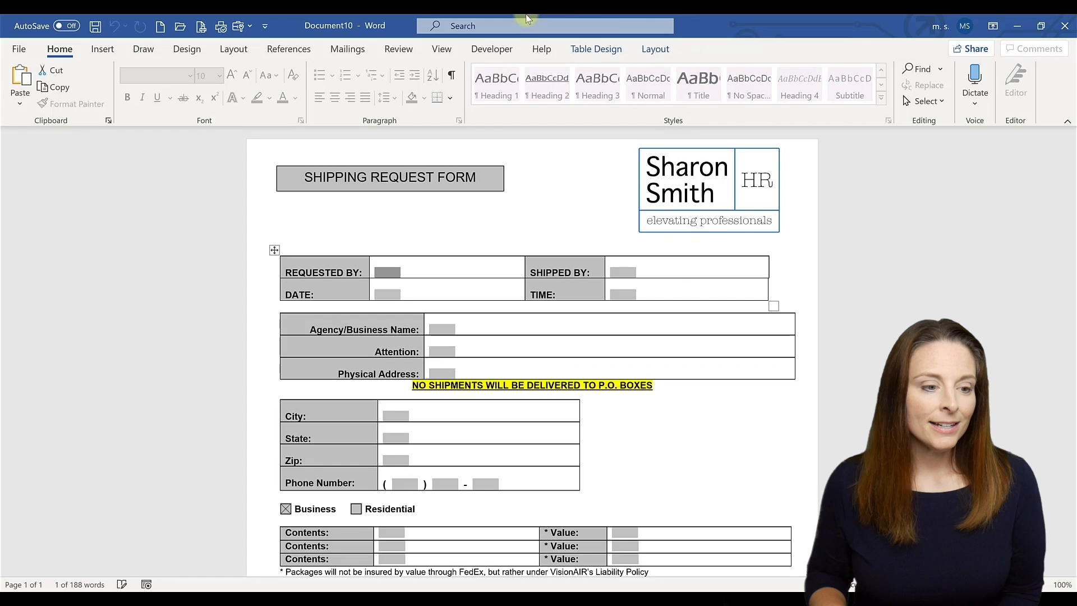
# From the Developer features, check Restrict Editing shows fill-in-forms-only protection, then dismiss the pane
pyautogui.click(492, 49)
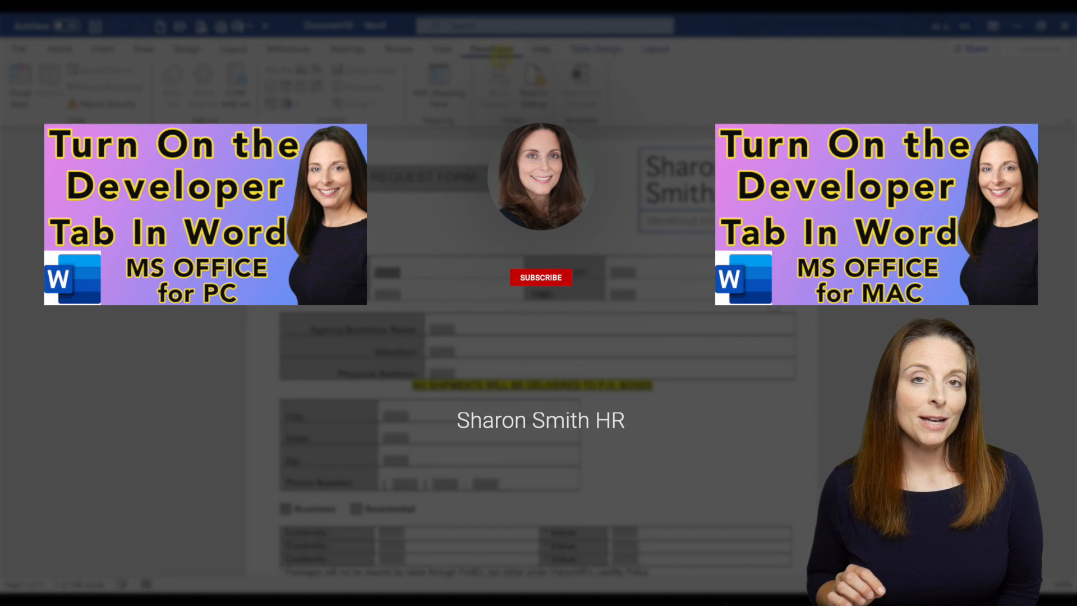
pyautogui.click(540, 277)
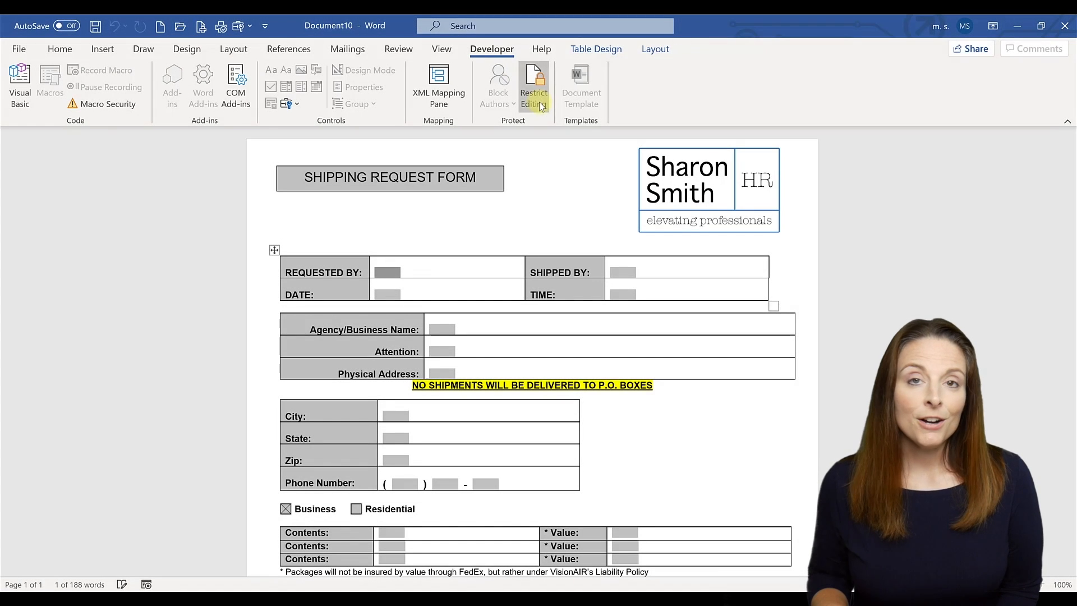
pyautogui.click(533, 86)
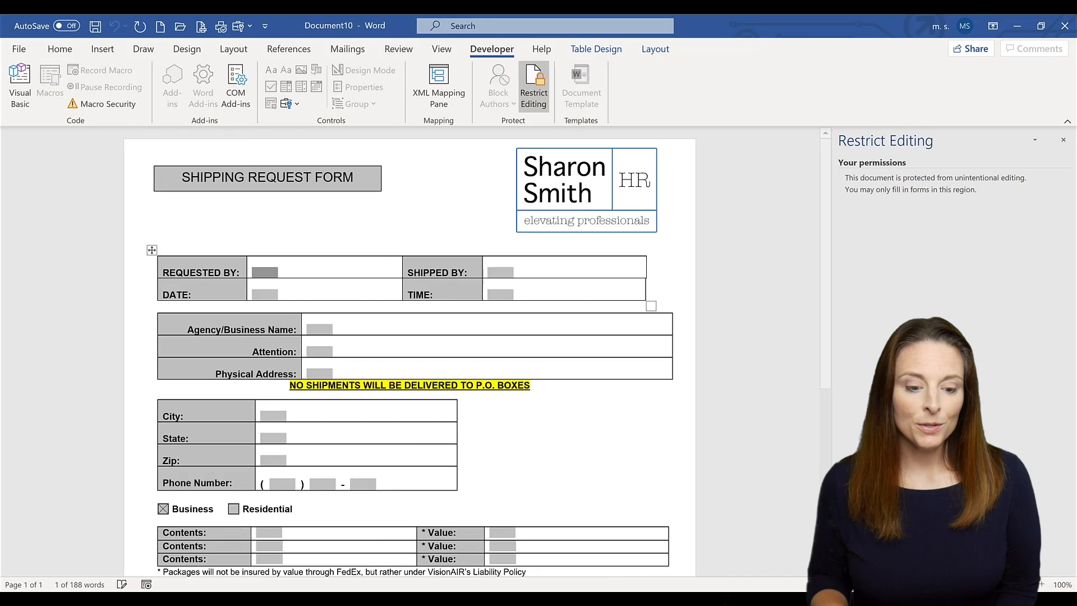
pyautogui.moveTo(923, 282)
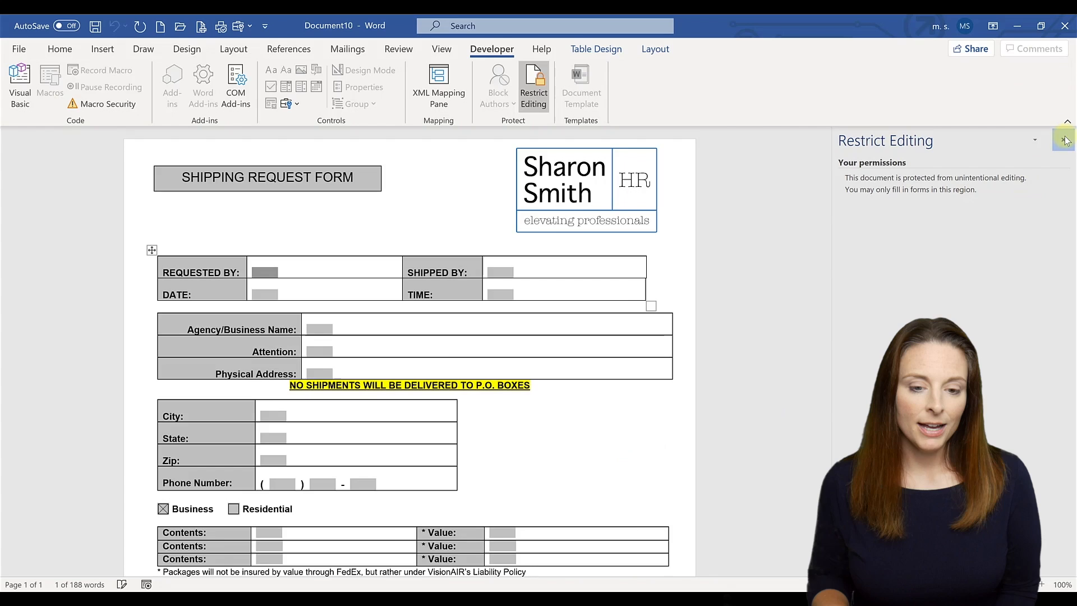
pyautogui.click(1062, 140)
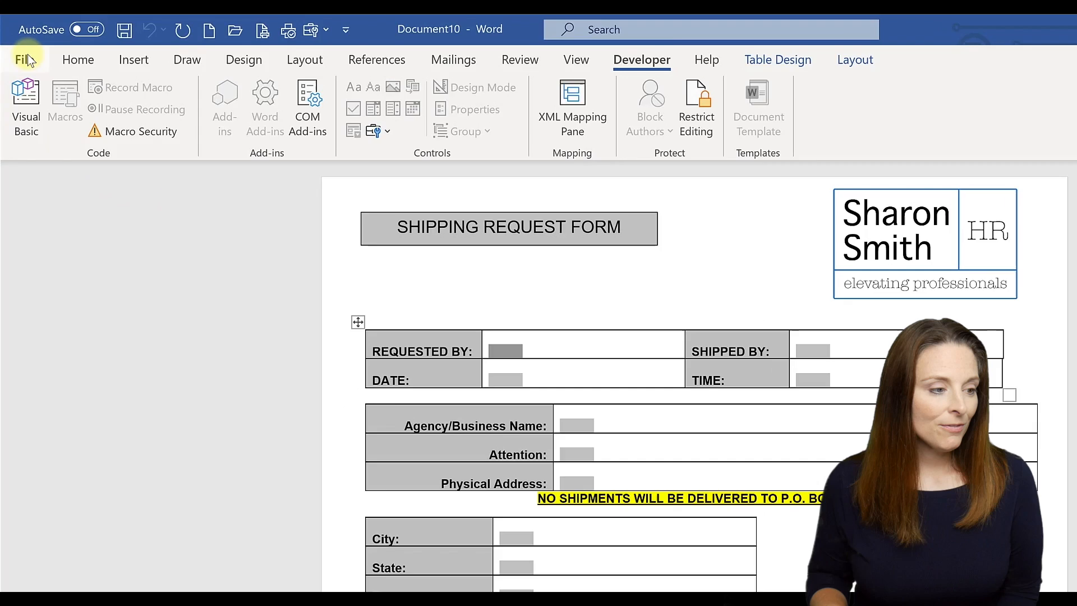
# Save the blank form to the Desktop as a Word Template (*.dotx) named 'Form Template'
pyautogui.click(22, 60)
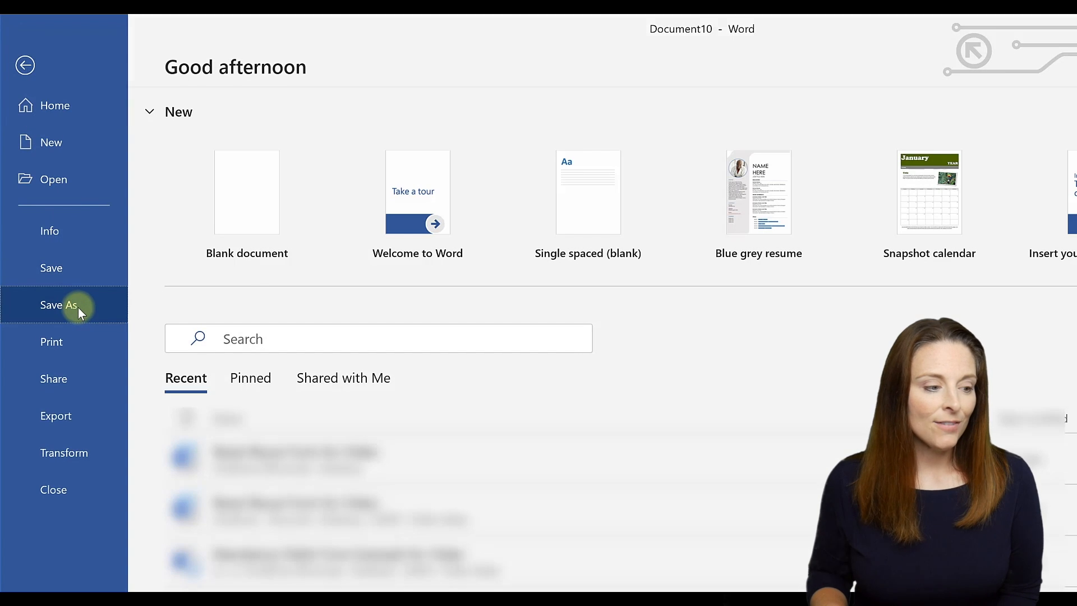
pyautogui.click(59, 304)
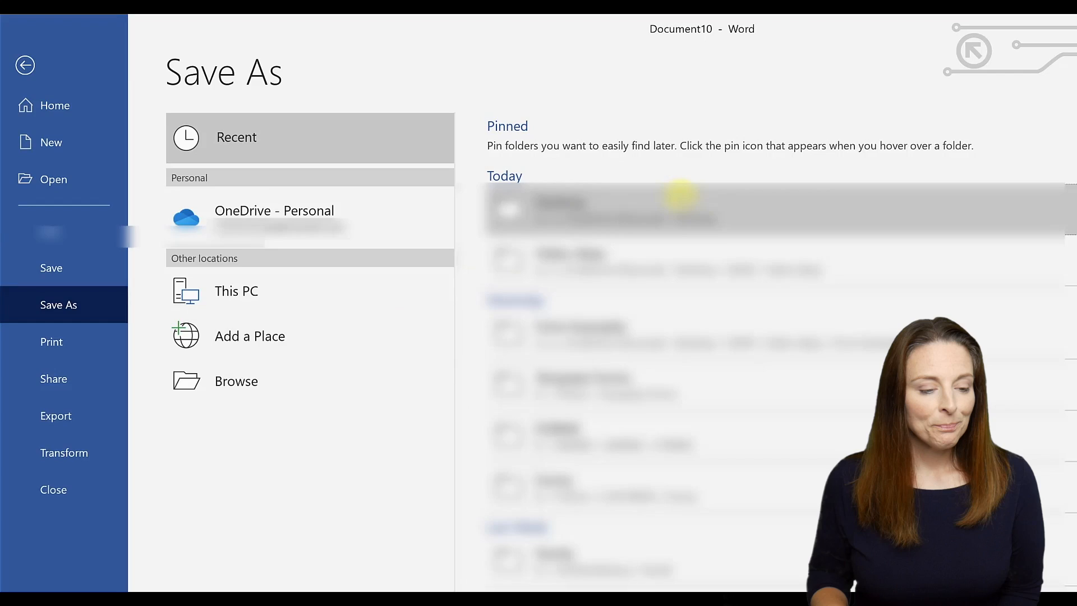
pyautogui.click(274, 210)
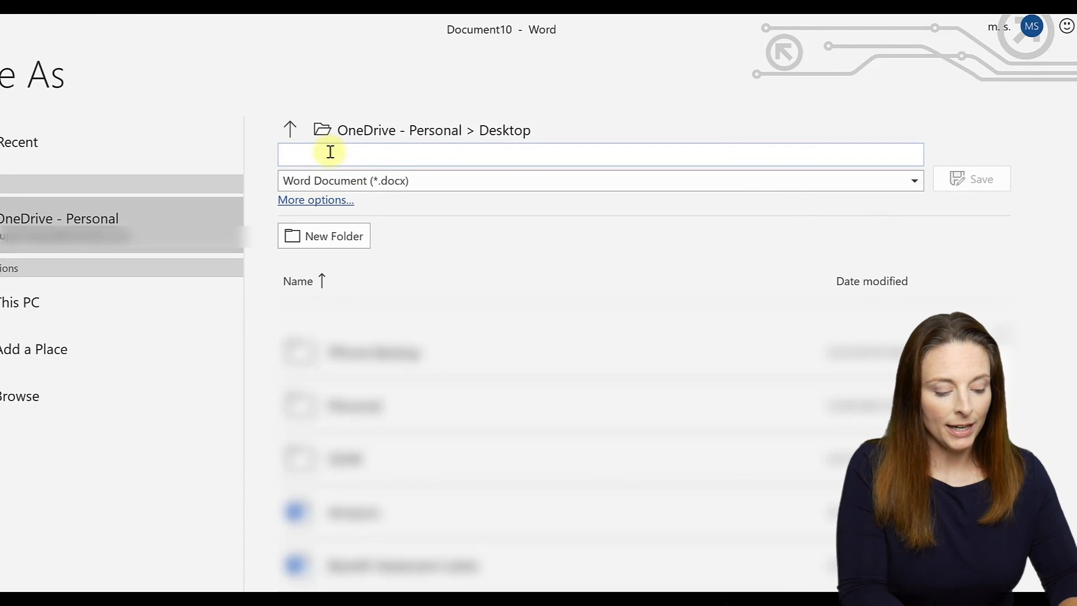
pyautogui.write('Form T')
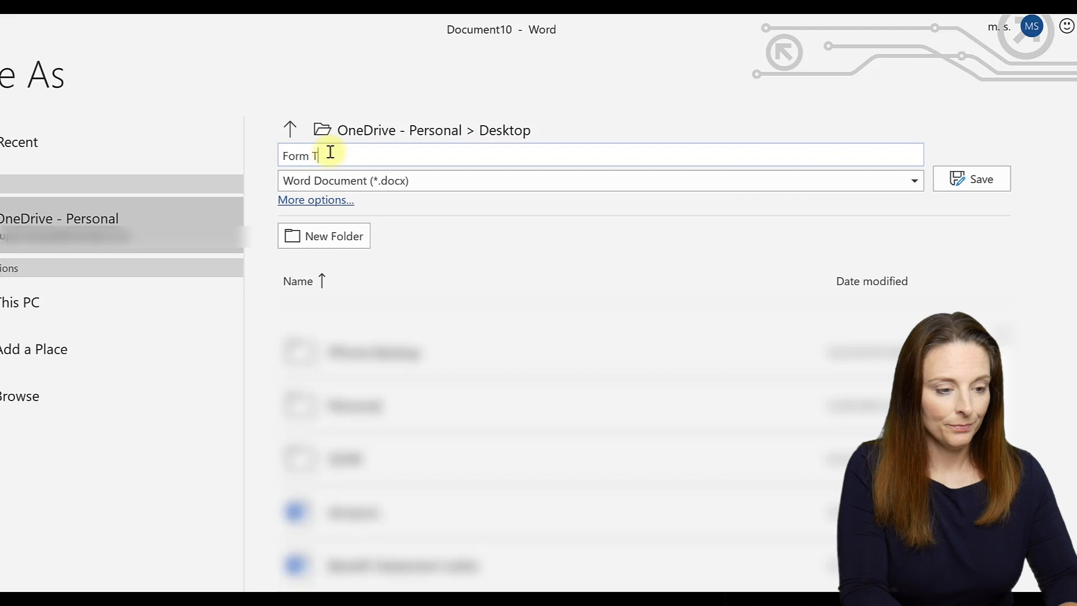
pyautogui.write('emplate')
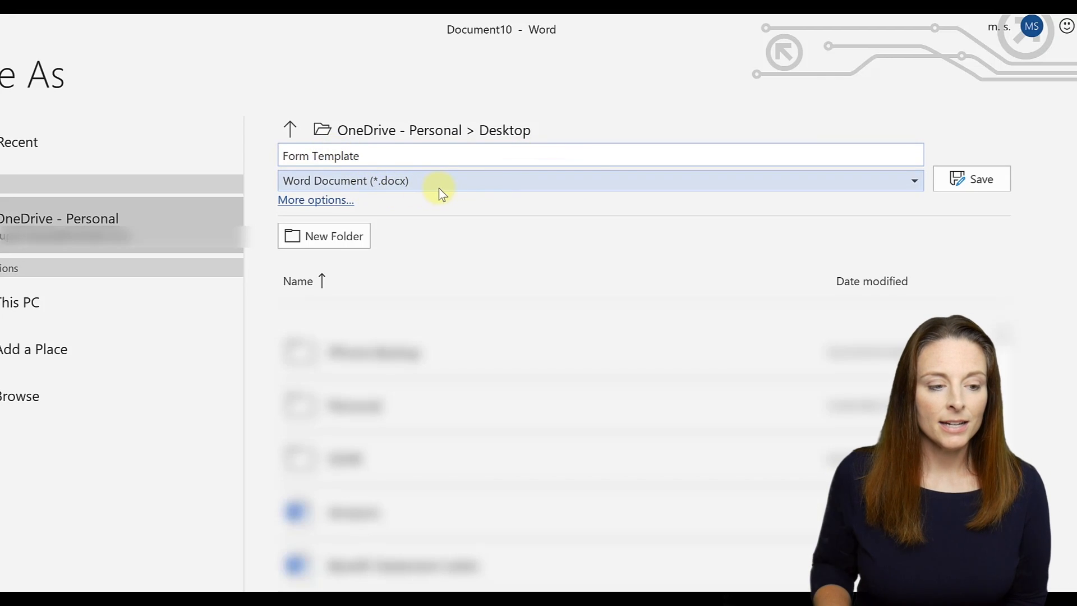
pyautogui.moveTo(893, 192)
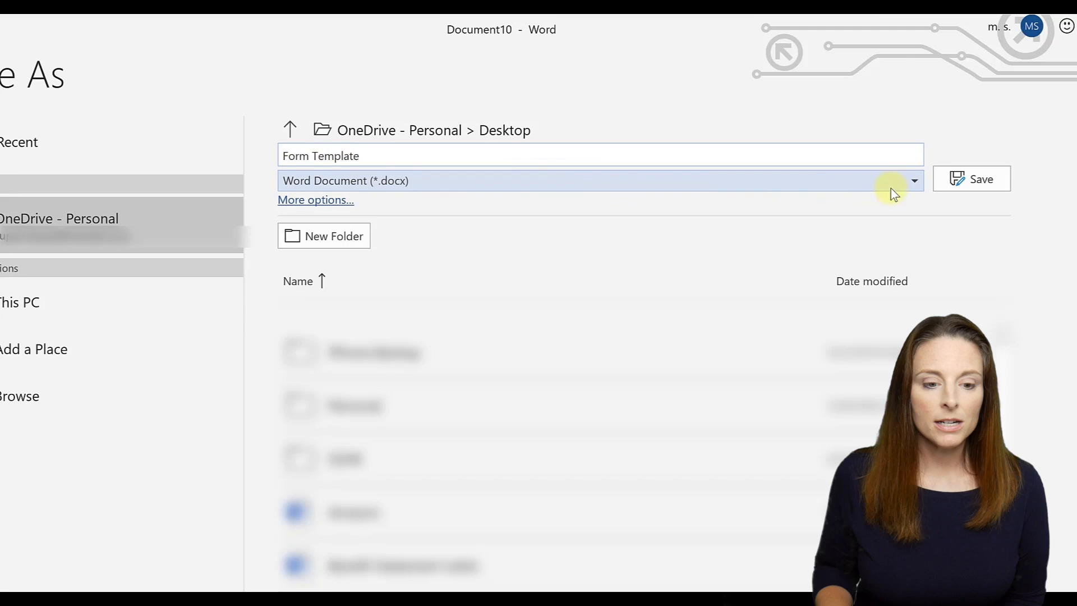
pyautogui.click(914, 181)
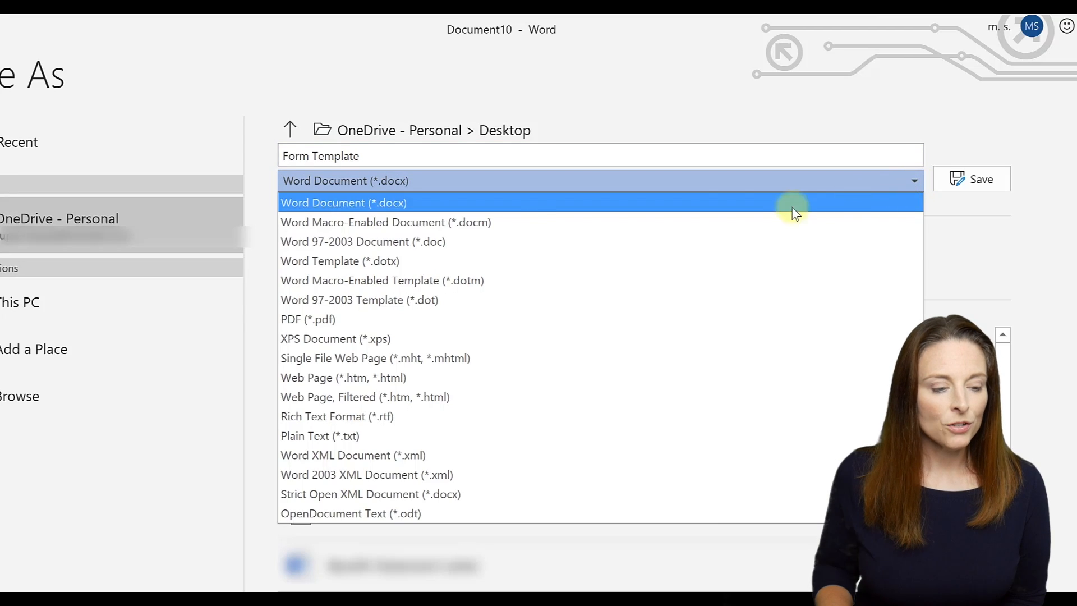
pyautogui.moveTo(460, 261)
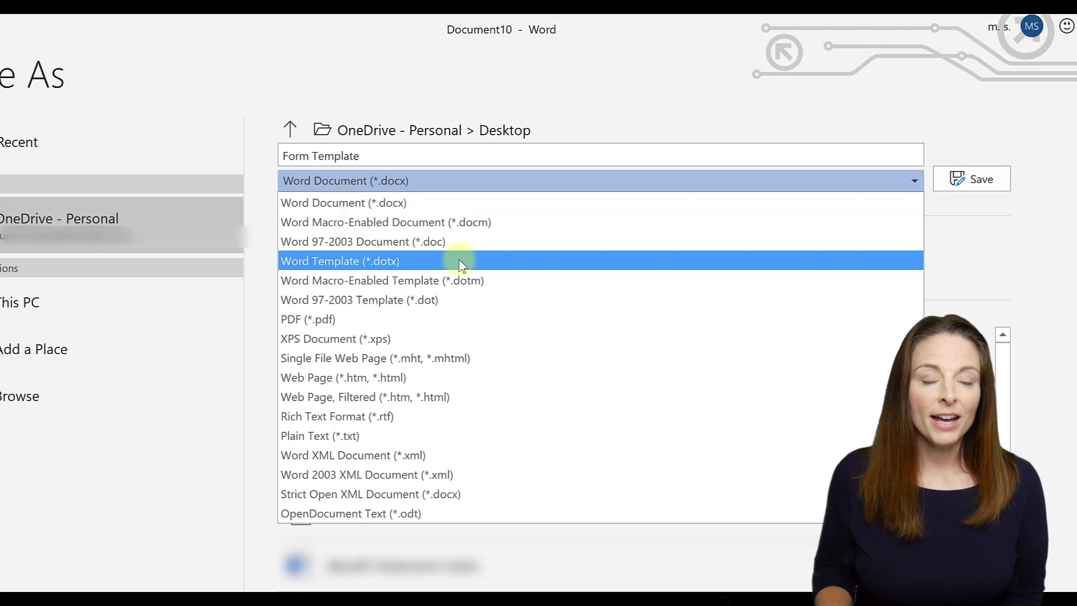
pyautogui.moveTo(493, 285)
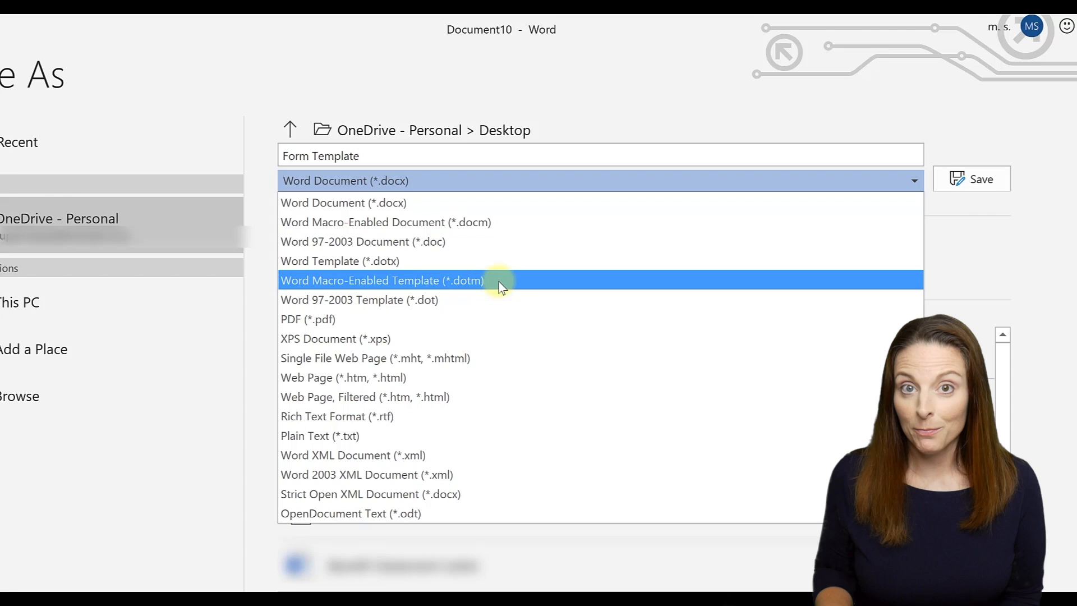
pyautogui.click(339, 261)
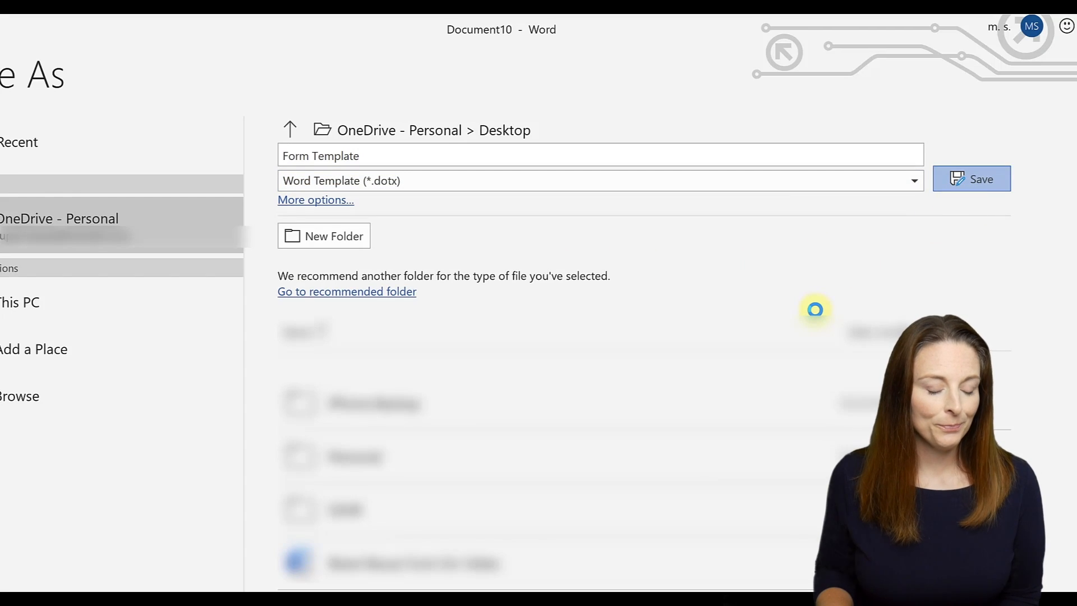
pyautogui.click(971, 179)
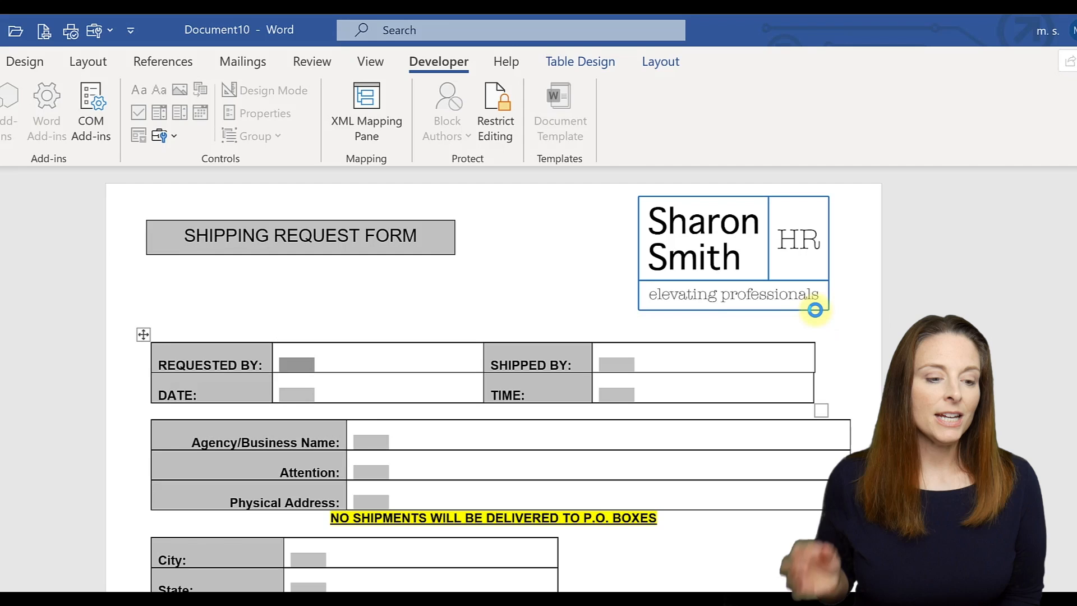
# Close the sample, then fill a new template copy with Sharon as requester and Shipper as shipper
pyautogui.press('ctrl+s')
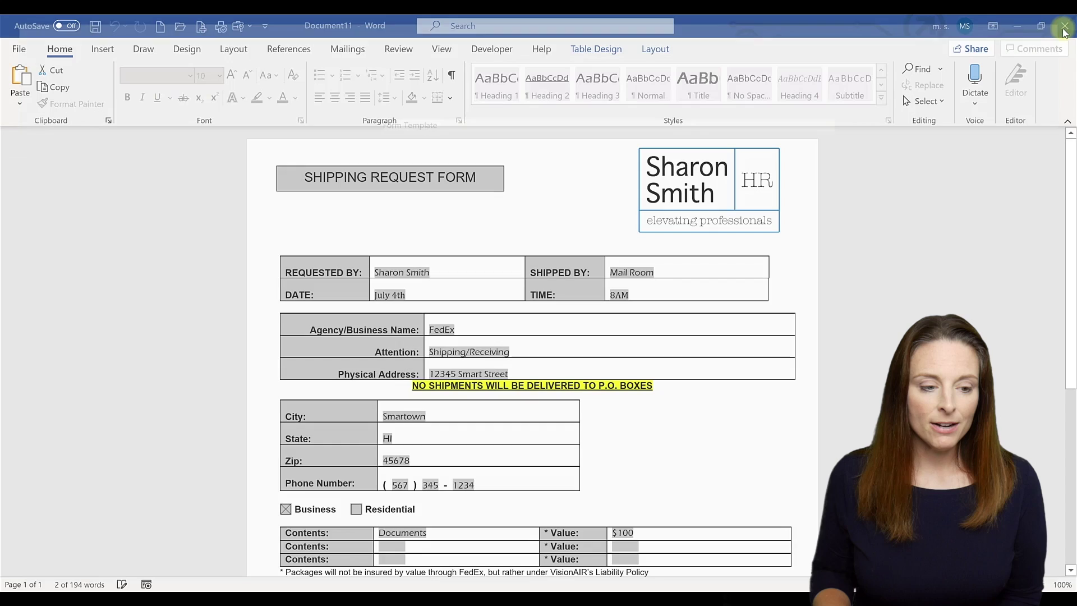
pyautogui.click(1064, 25)
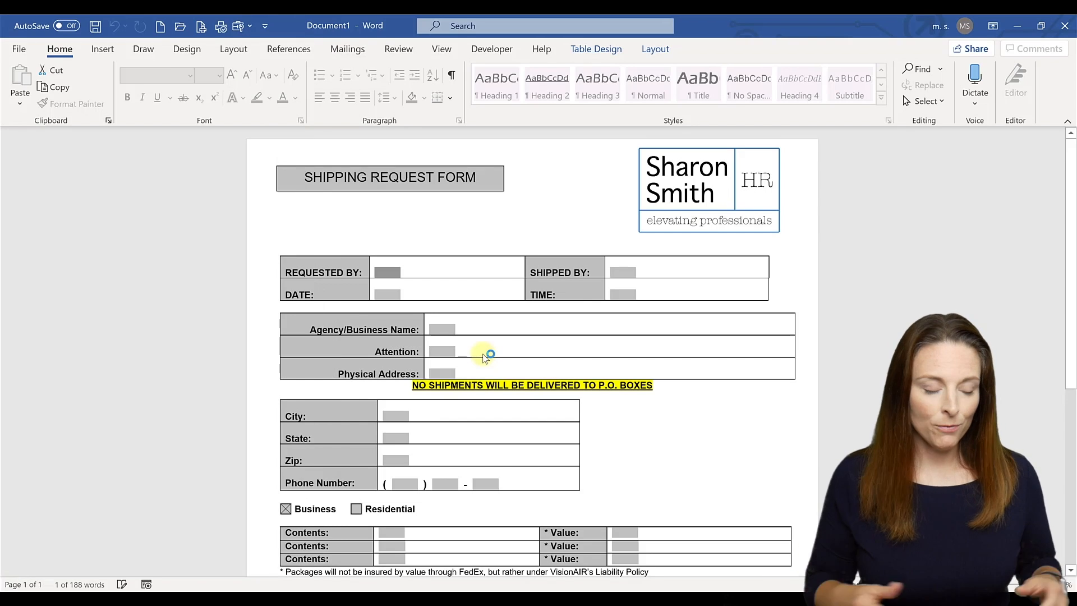
pyautogui.write('Shar')
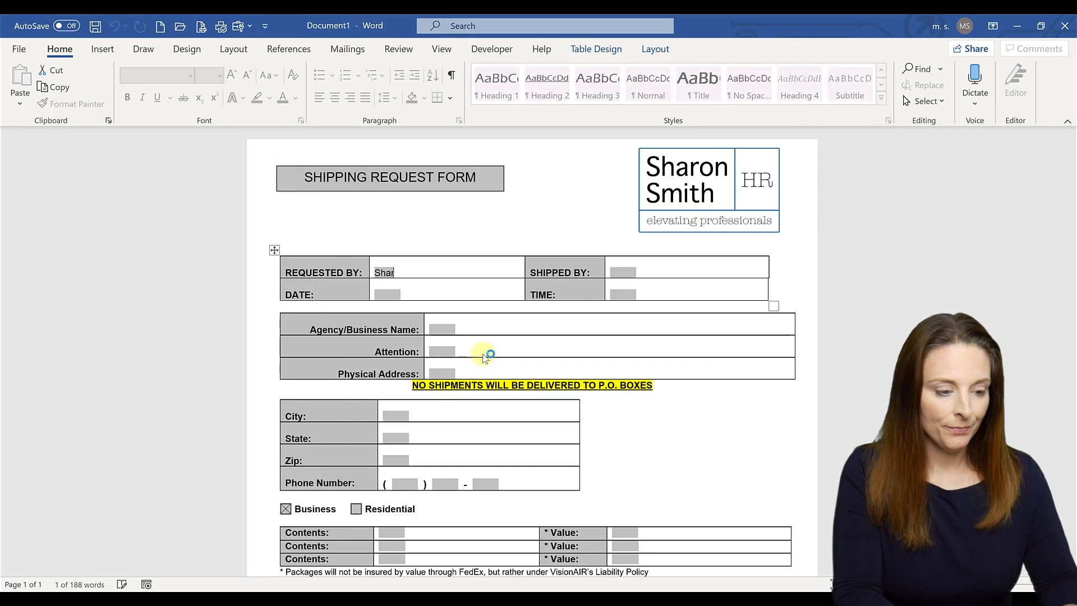
pyautogui.write('Shipper')
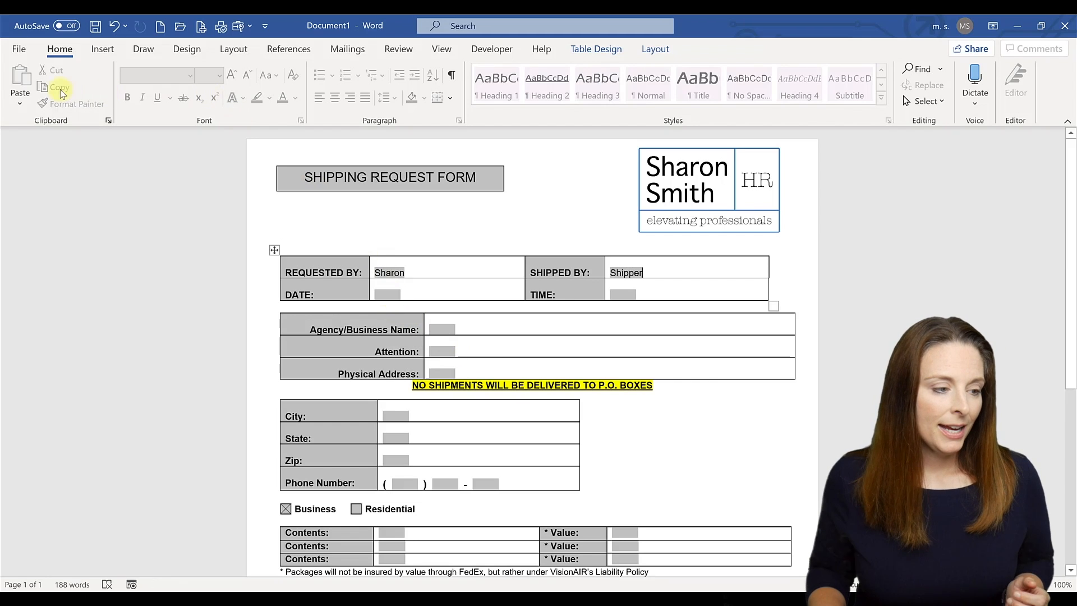
pyautogui.click(18, 49)
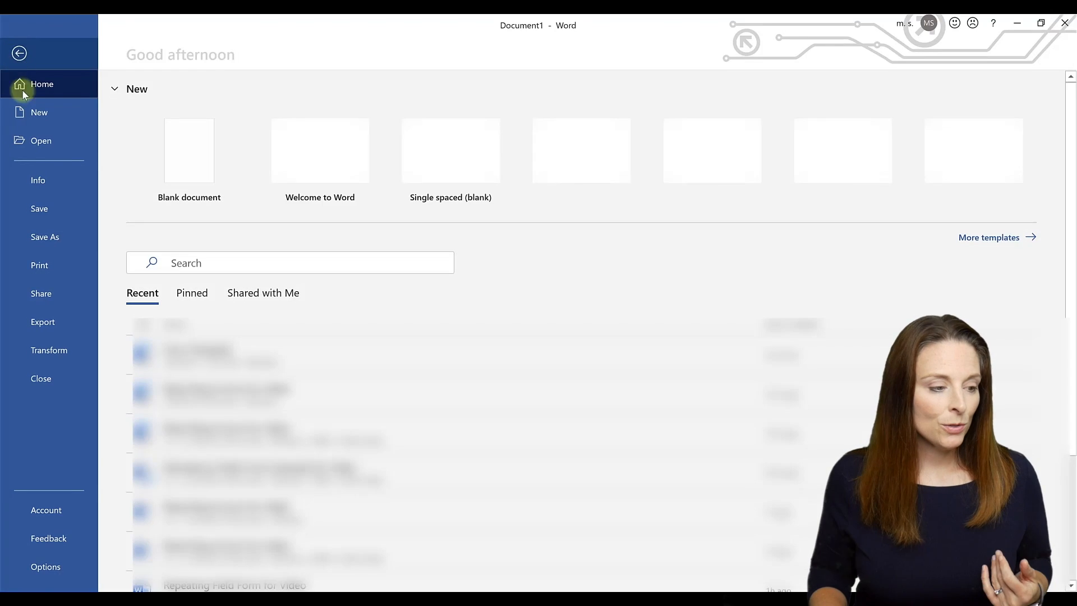
# Save the filled copy to OneDrive Desktop as a regular Word Document (*.docx) named 'test'
pyautogui.click(45, 237)
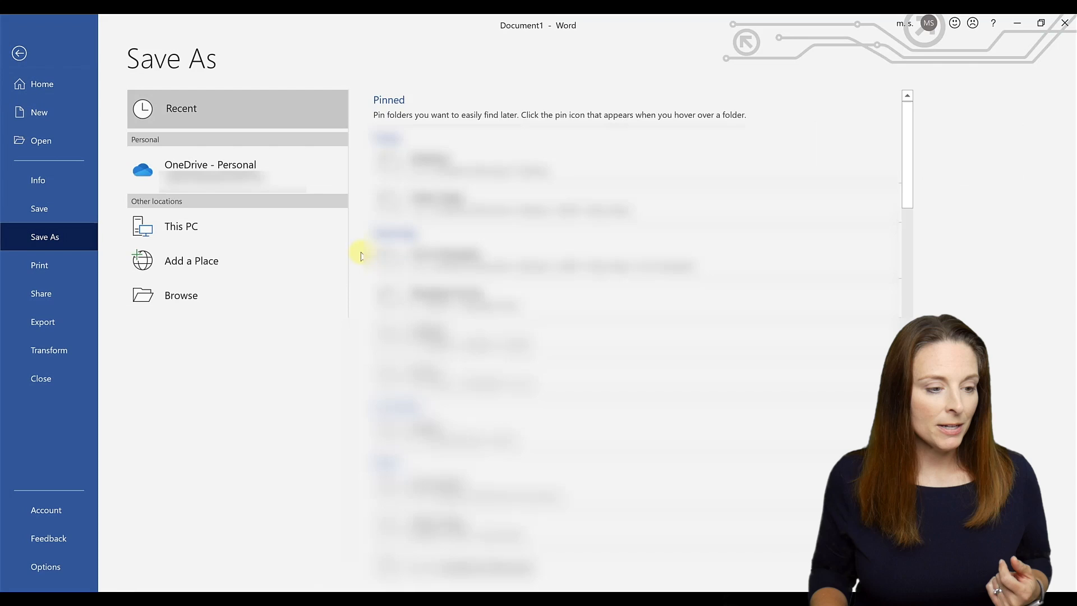
pyautogui.click(210, 169)
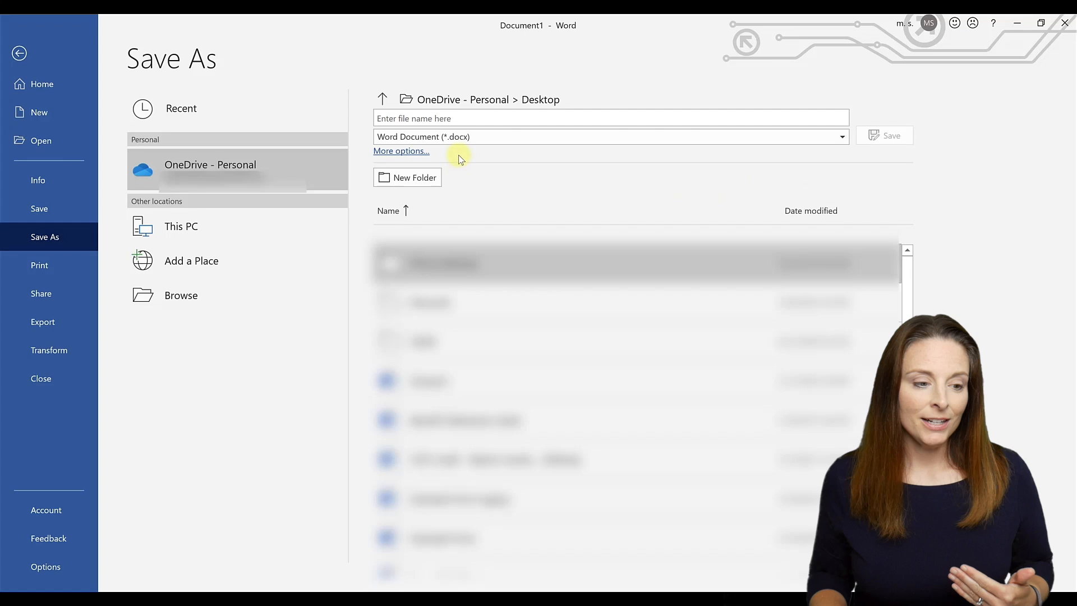
pyautogui.moveTo(469, 156)
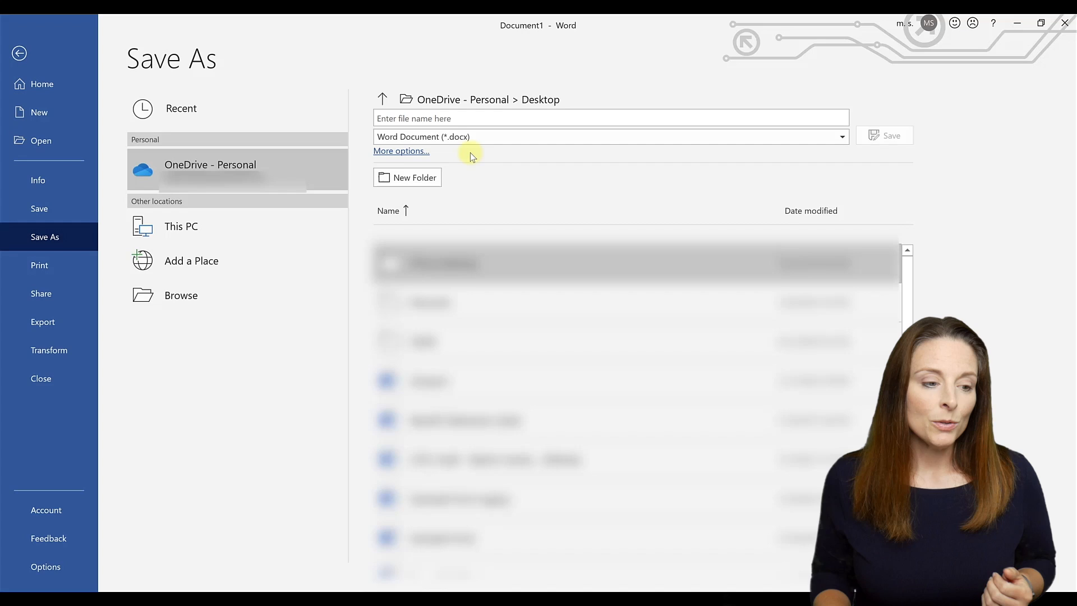
pyautogui.moveTo(632, 172)
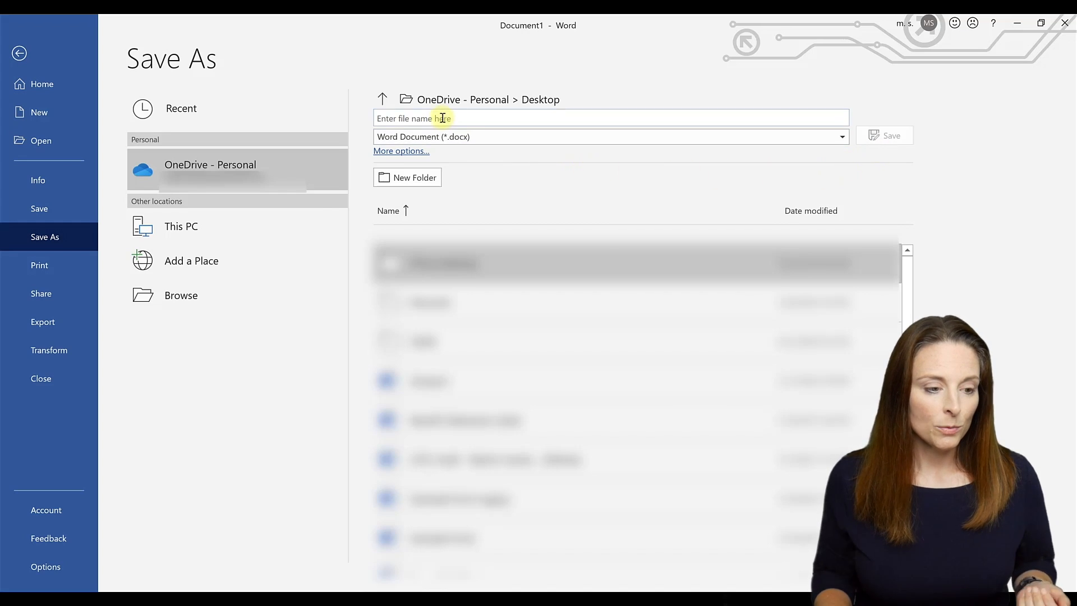
pyautogui.write('test')
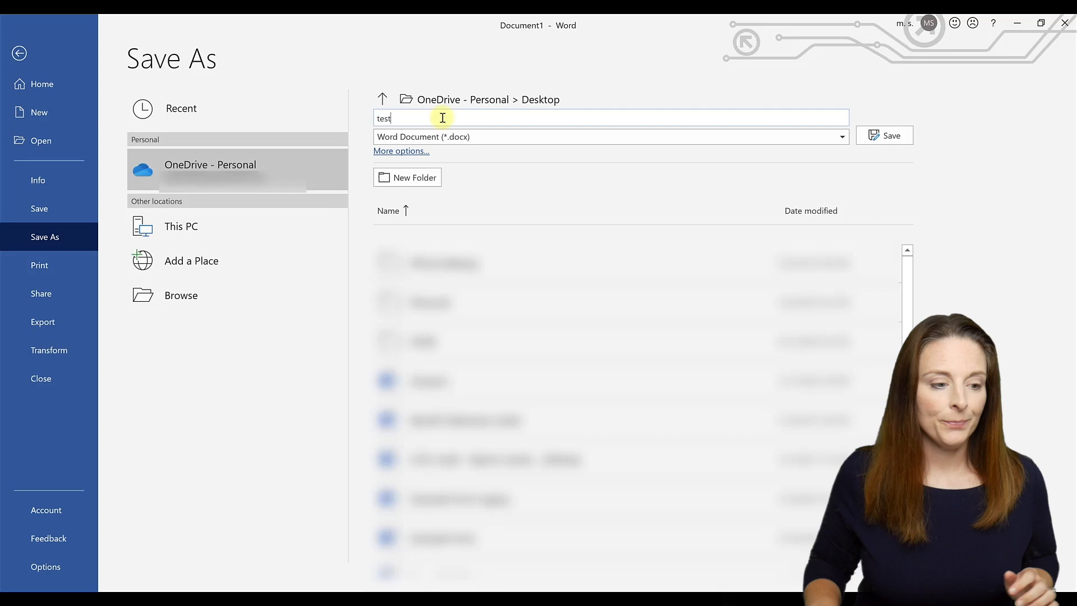
pyautogui.click(884, 135)
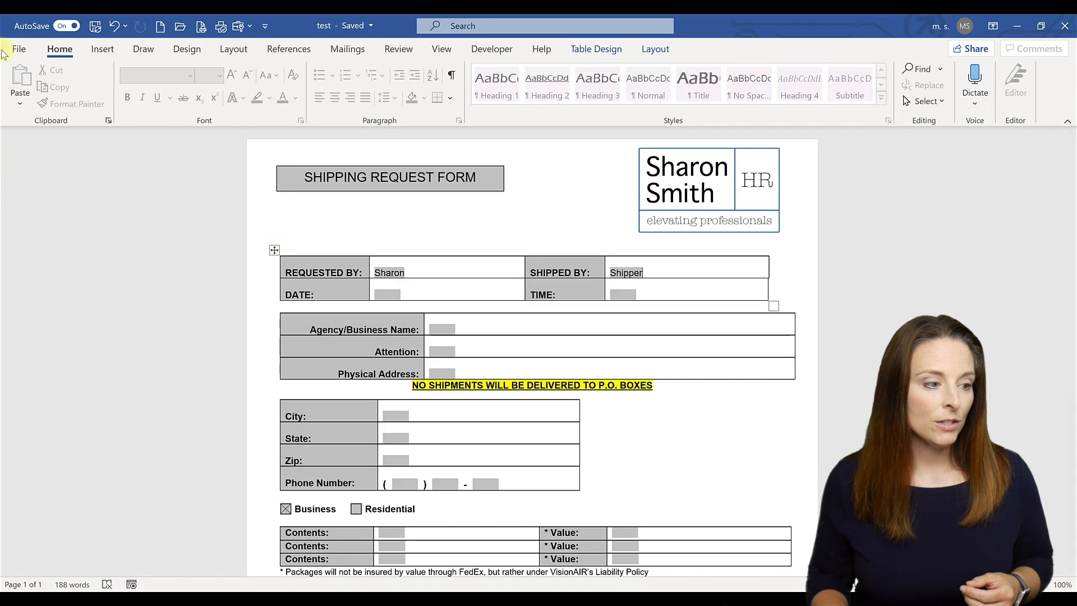
# Reopen 'Form Template' from the Recent documents list via File > Open
pyautogui.click(19, 48)
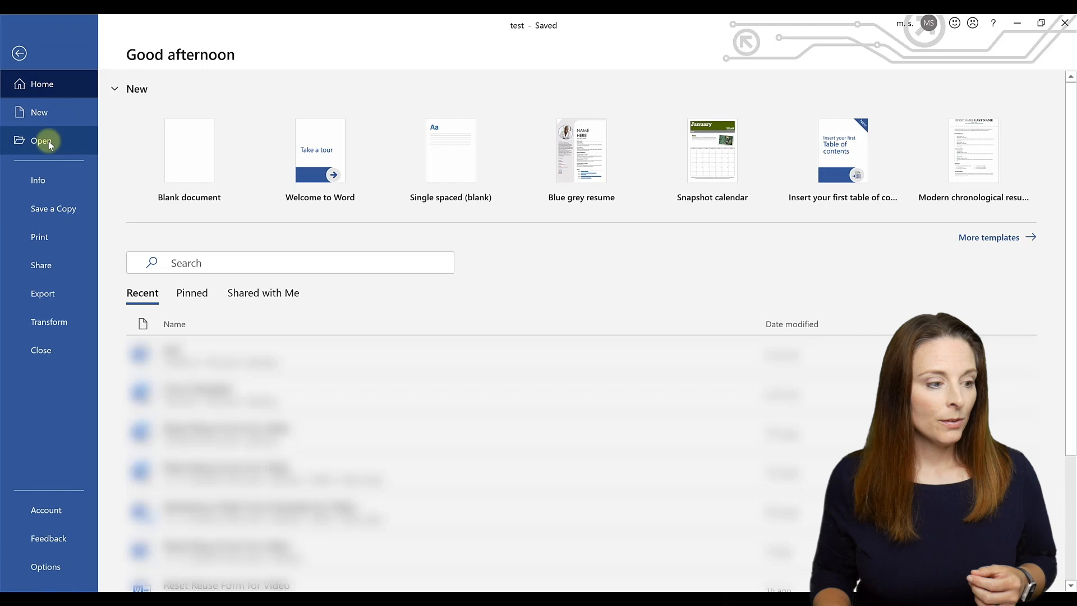
pyautogui.click(41, 140)
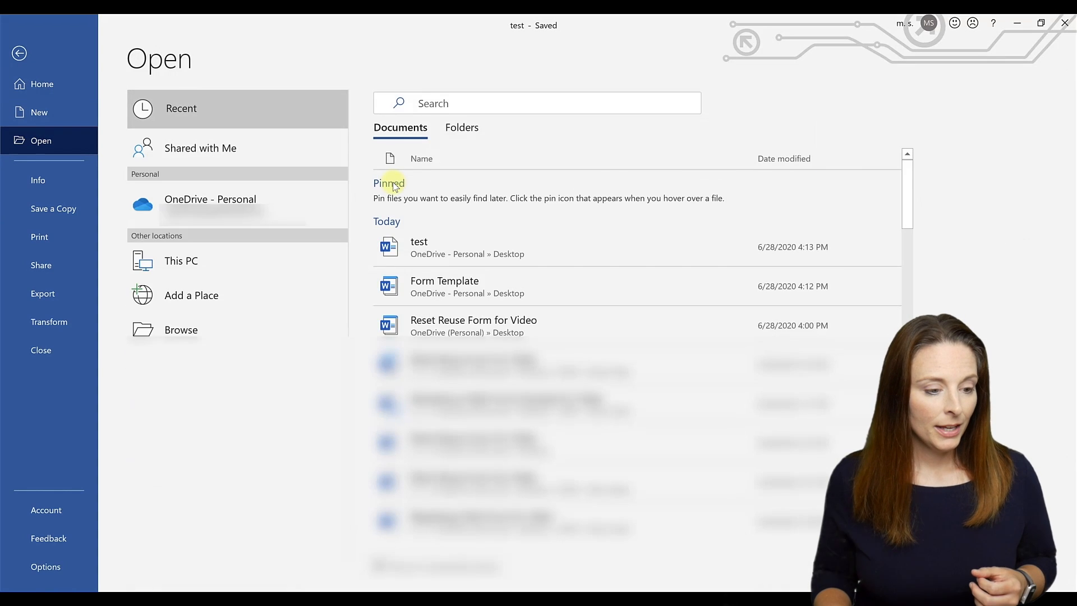
pyautogui.click(419, 247)
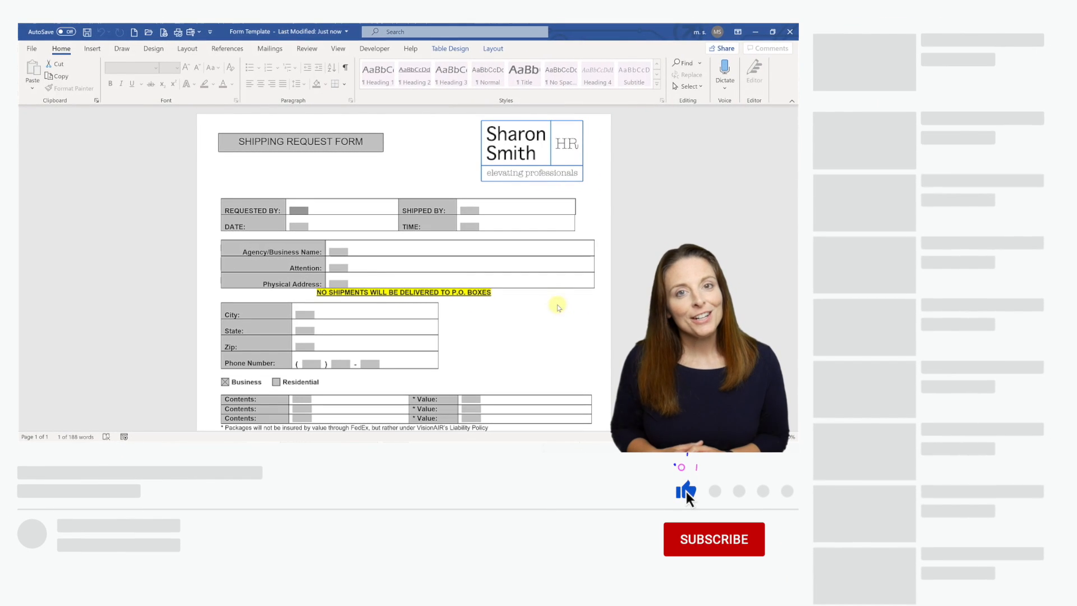
pyautogui.click(713, 539)
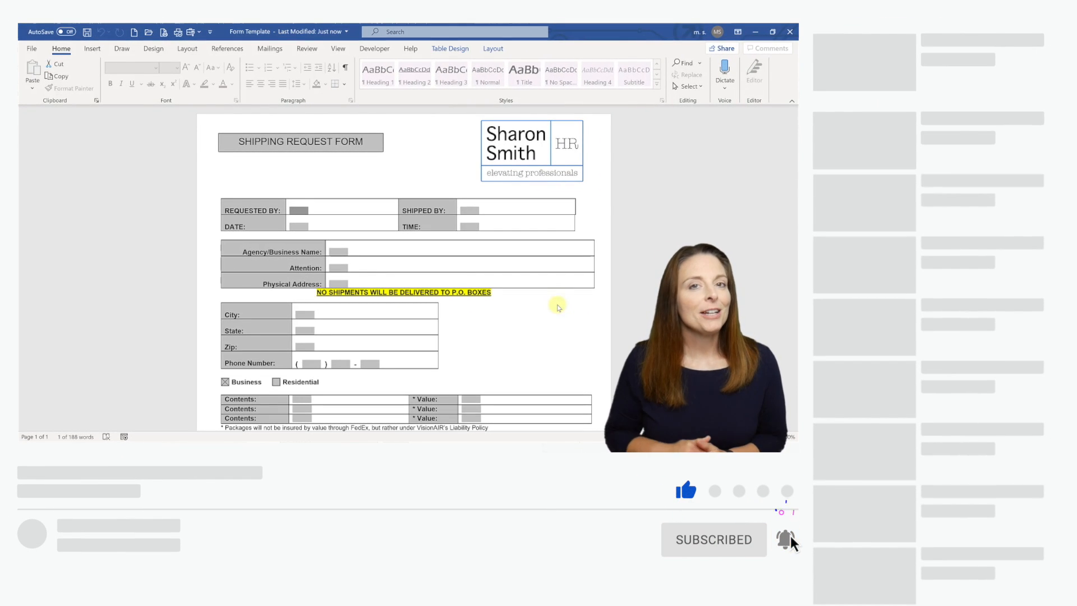